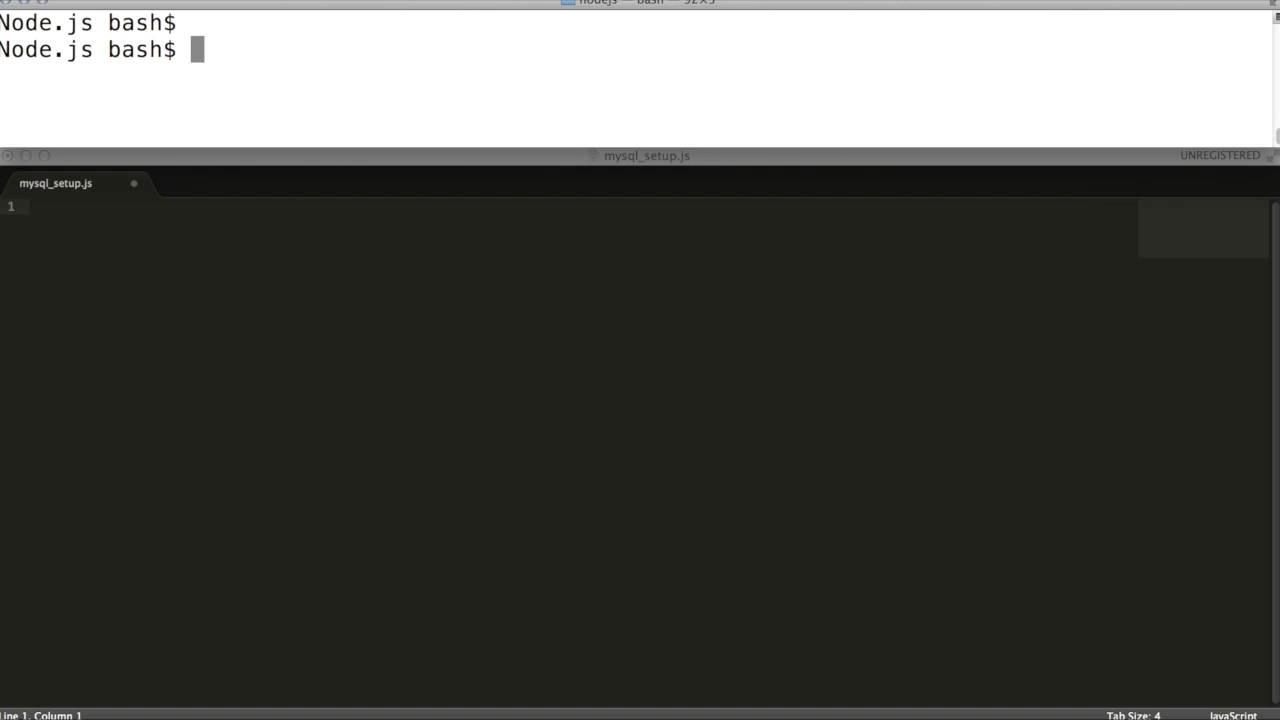
type("n")
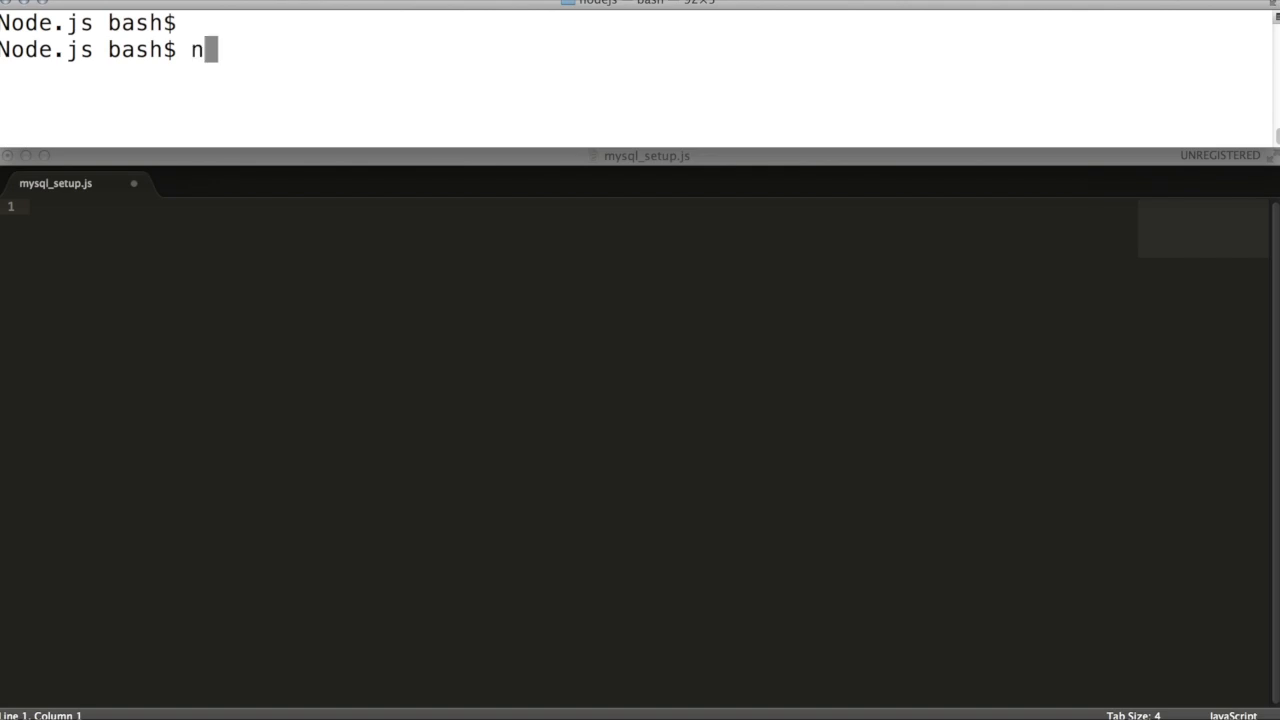
type("pm ins")
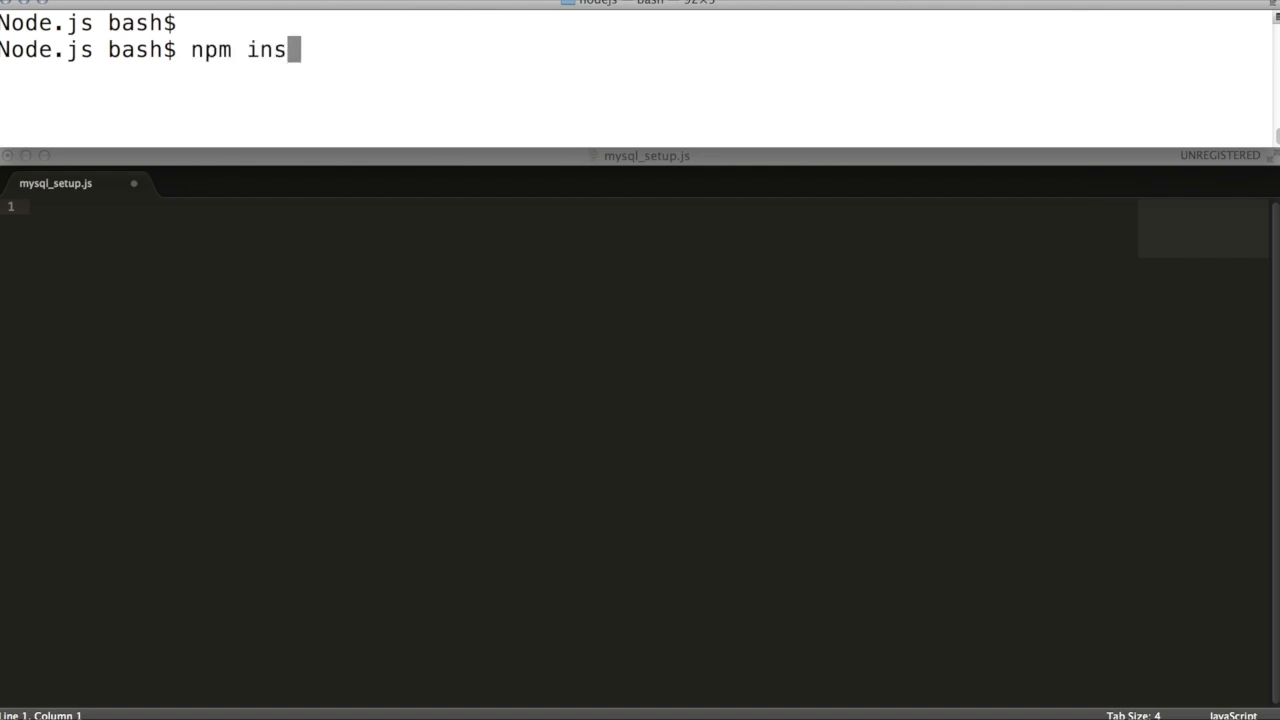
type("tall")
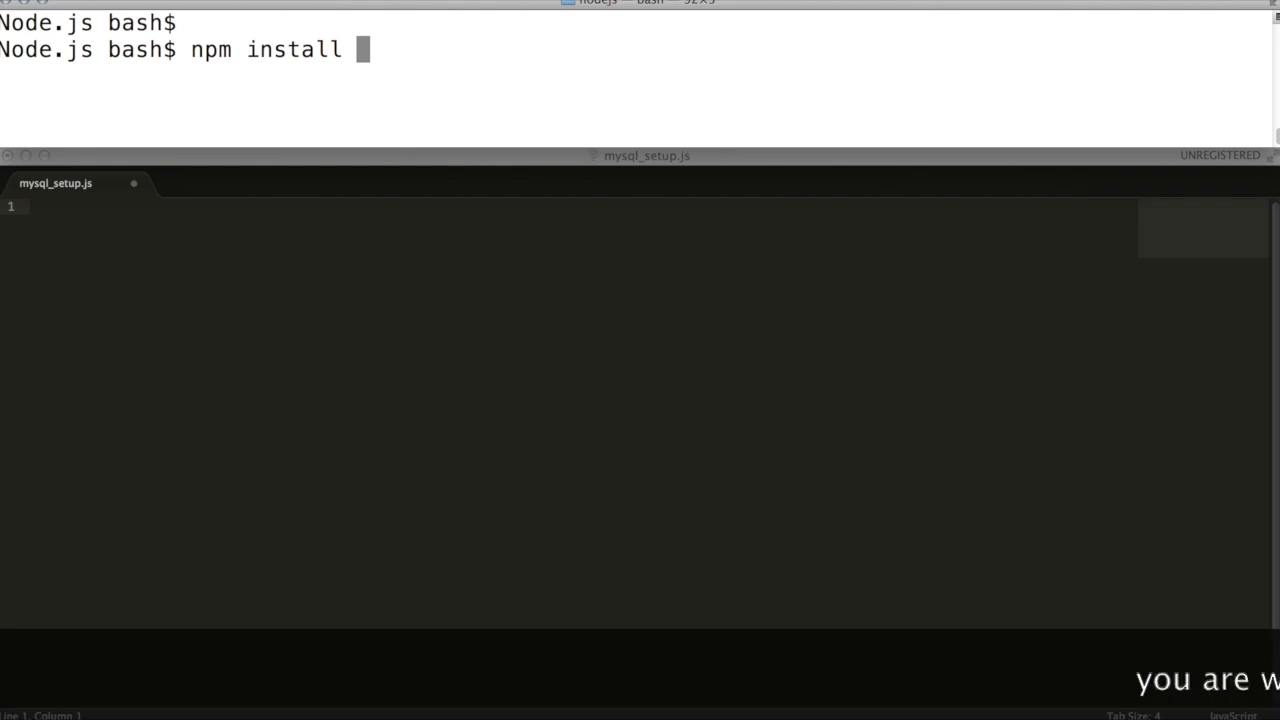
type("mysql")
left_click(582, 206)
type("//Step-1")
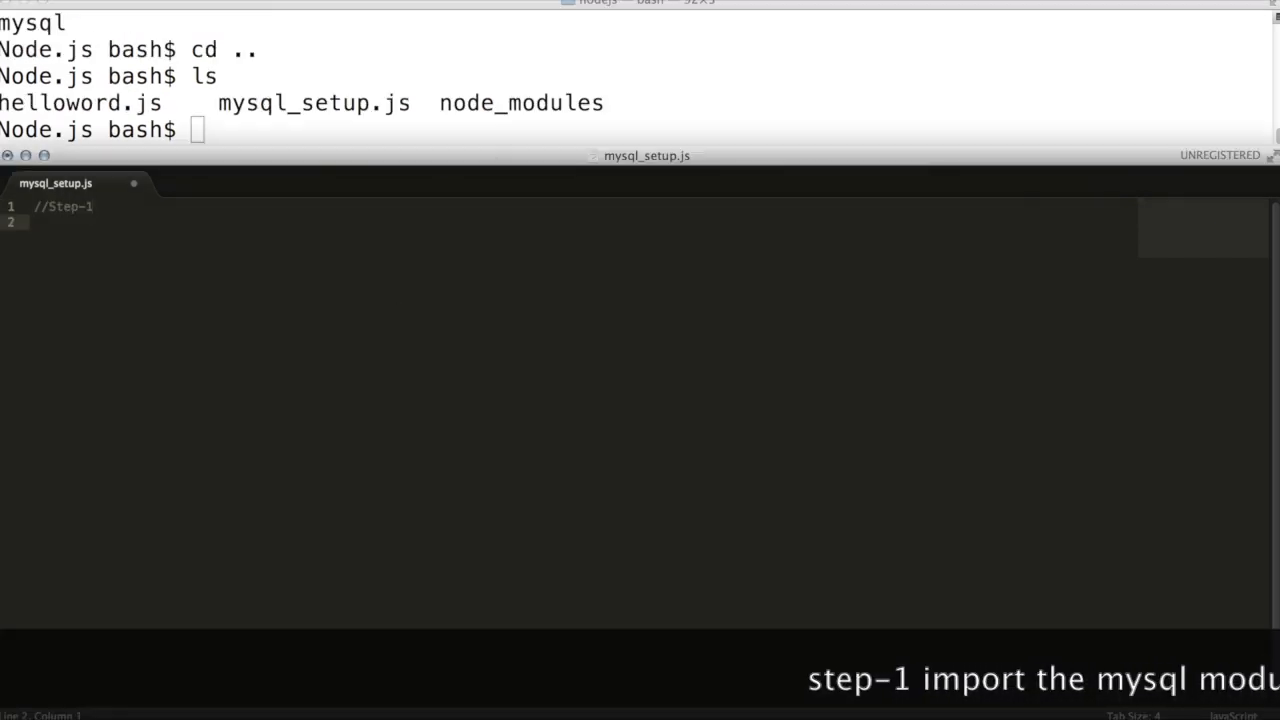
type("var")
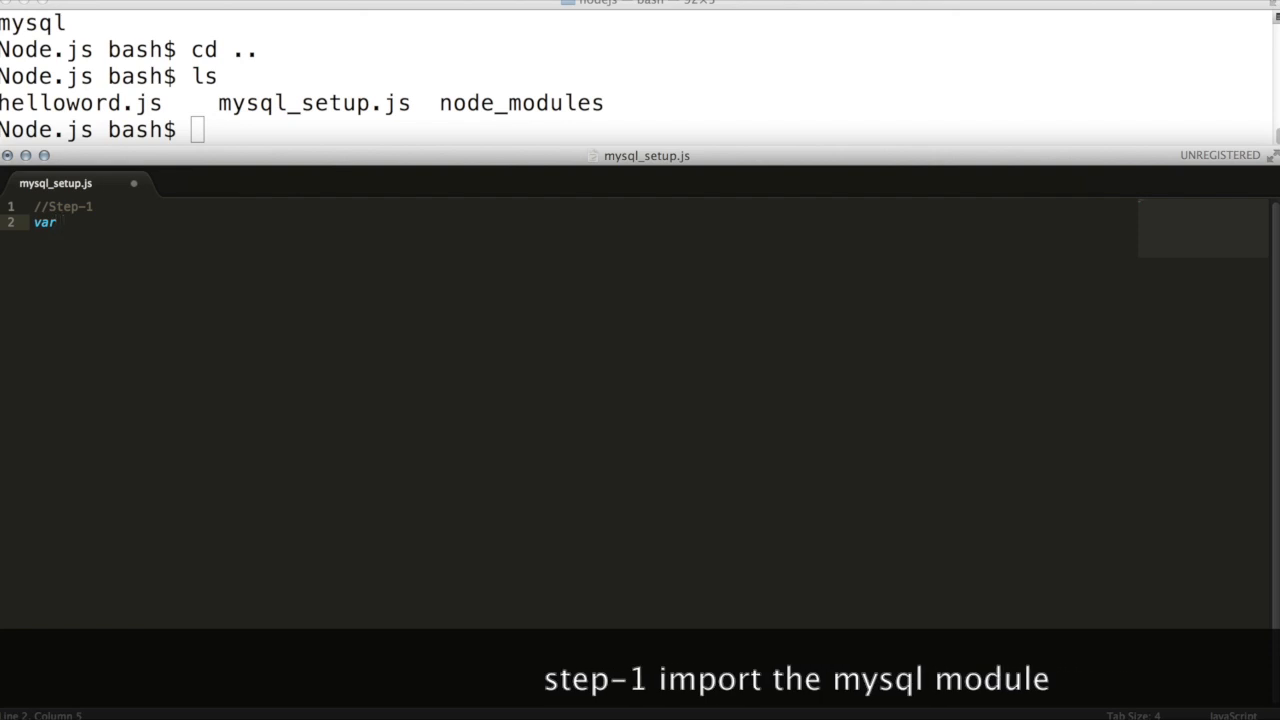
type("mysql = require('mysql');")
type("//Step-2")
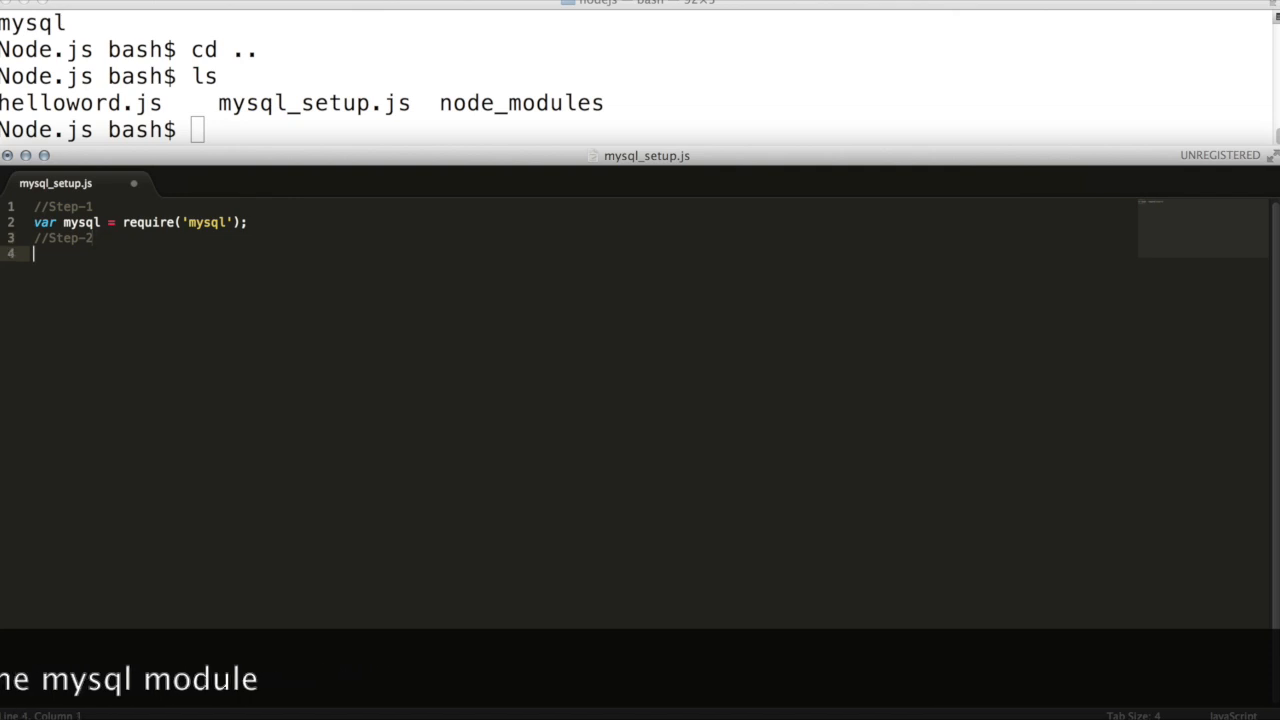
type("var conn = mysql.createConnection({")
type("host :")
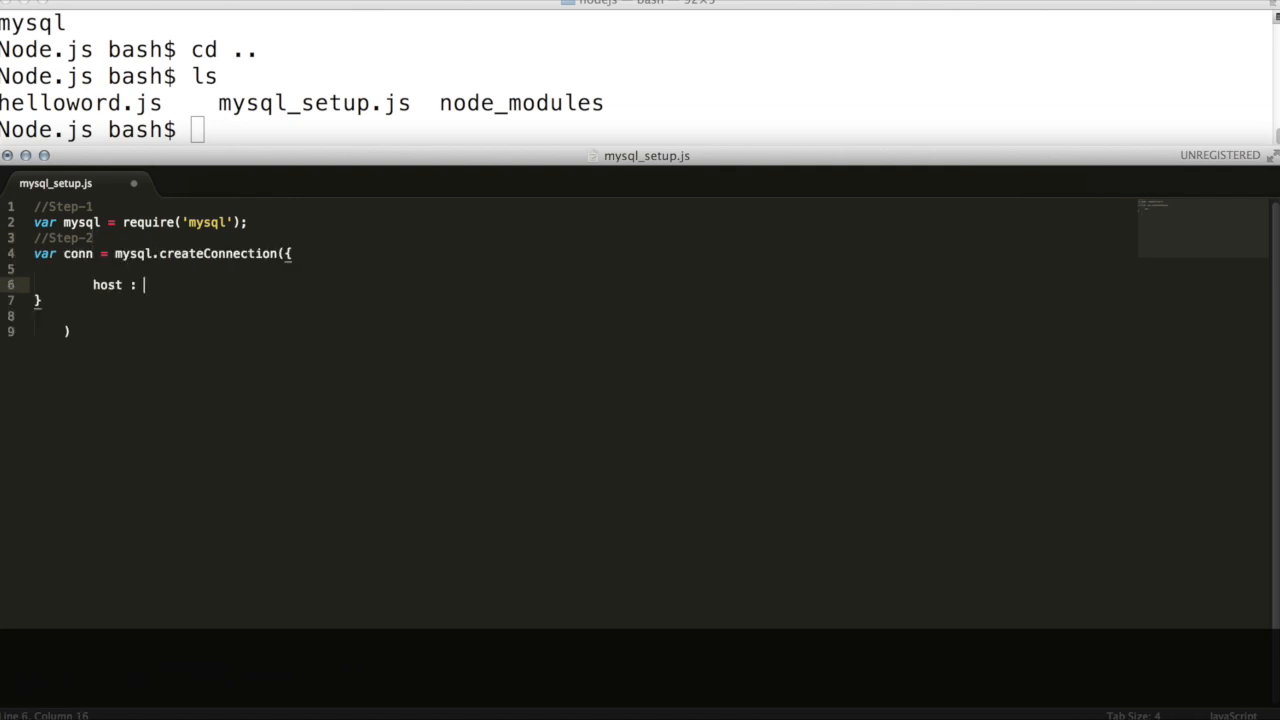
type("\"localhost\",")
type("user")
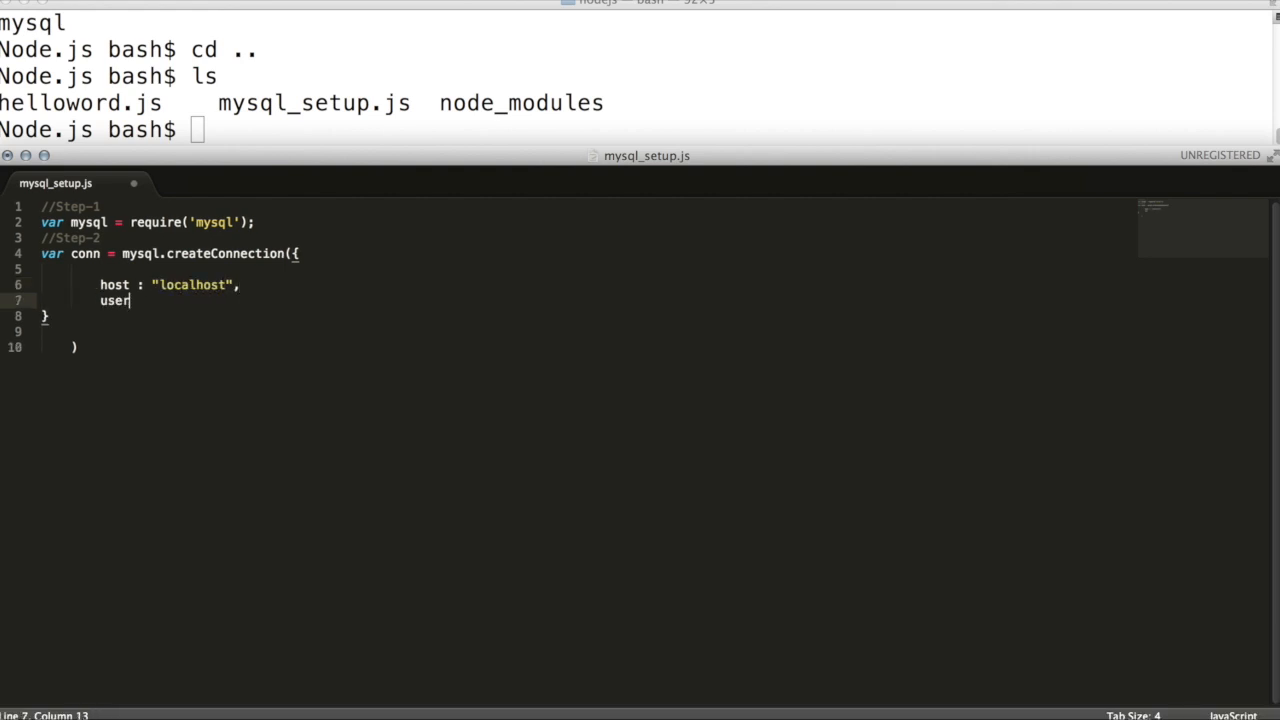
type(": \"root\"")
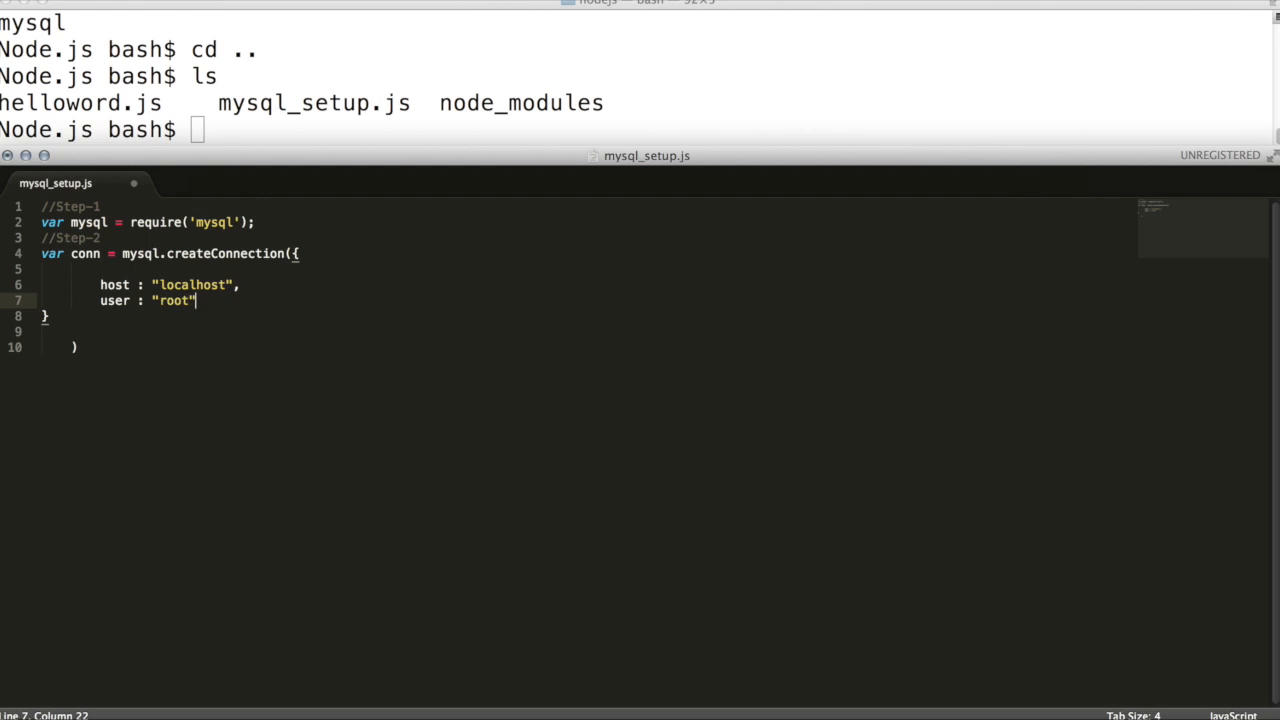
type(",")
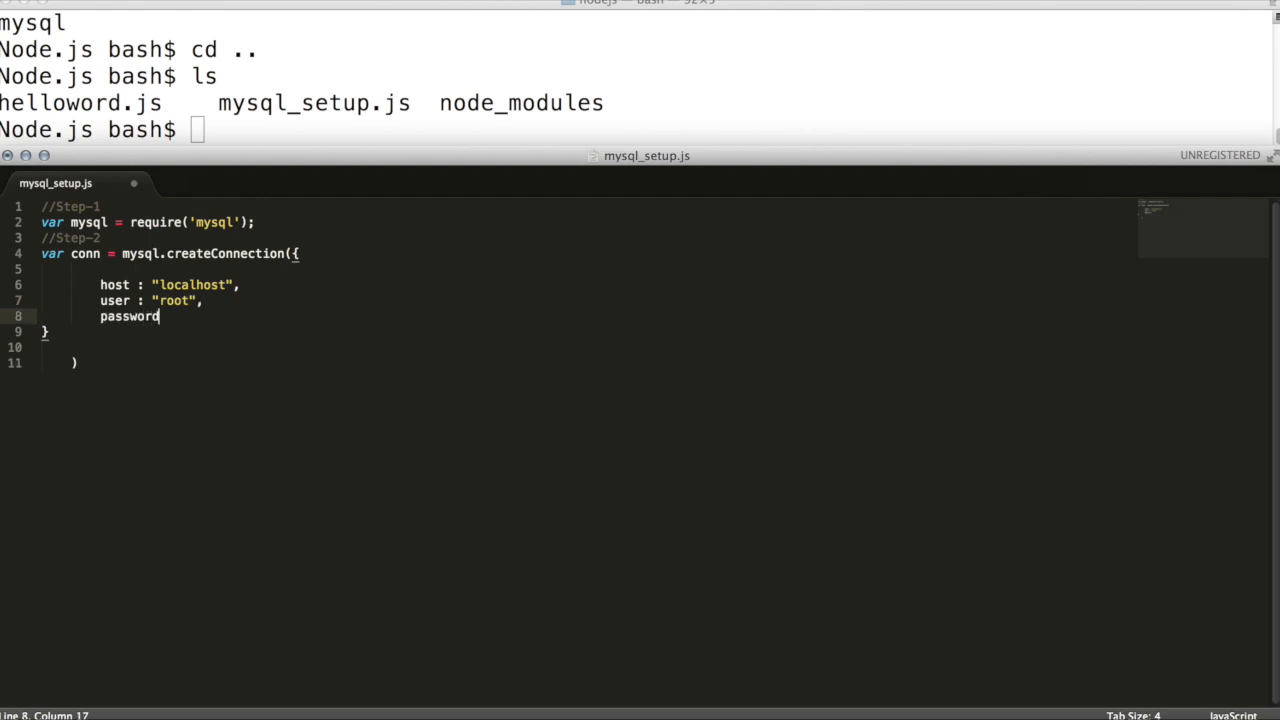
type(": '")
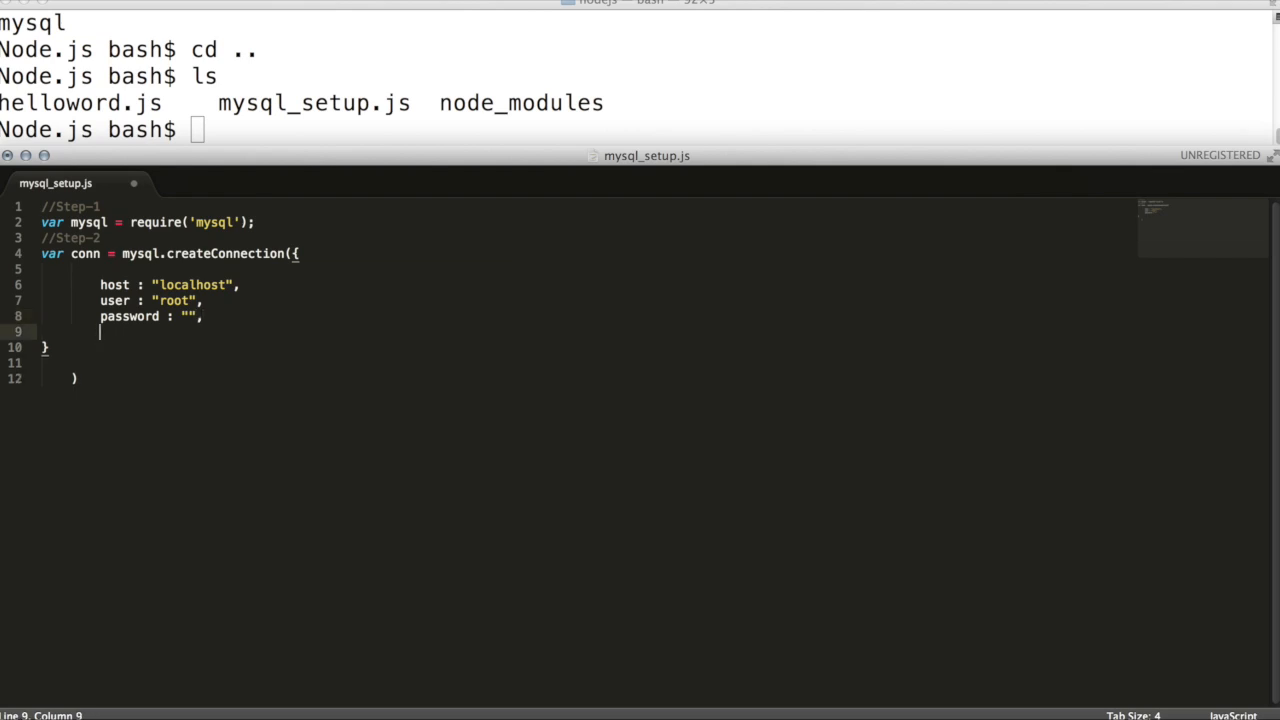
type("database : \"\"")
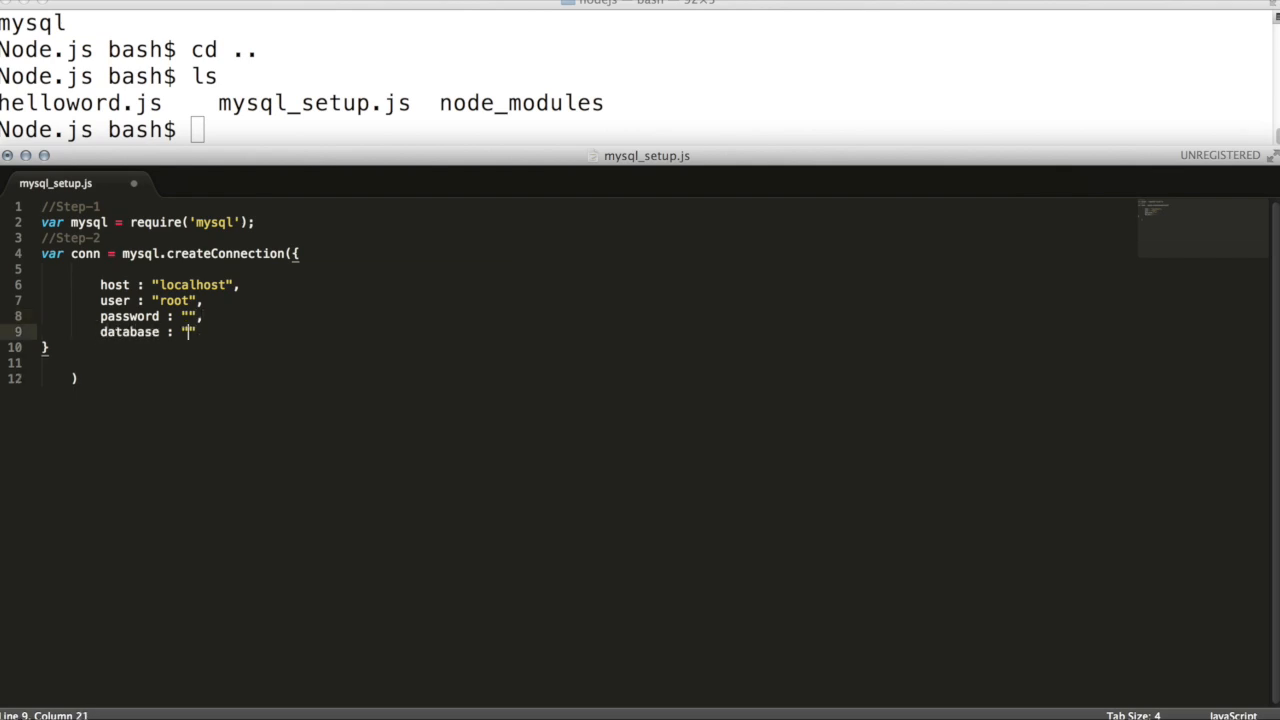
type("dvwa")
left_click(64, 378)
type(";")
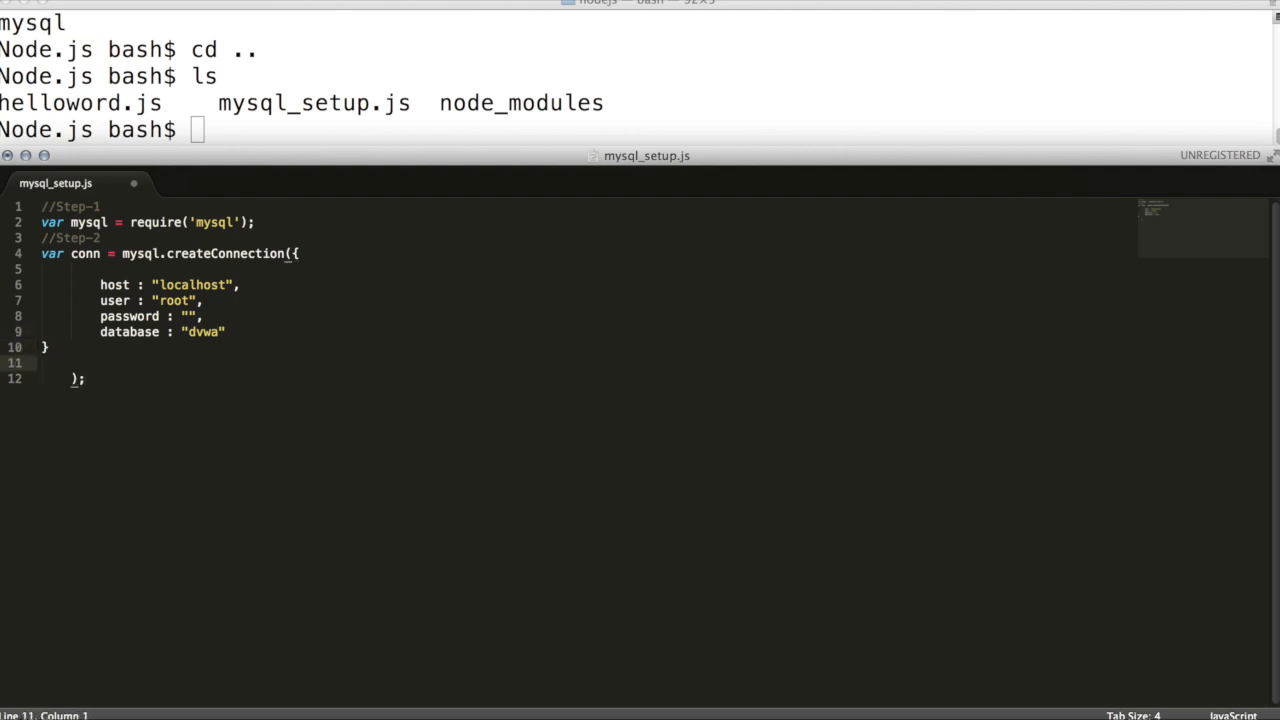
type("//Step-3 -- Test the Connection")
type("var query = \"Select * from users\";")
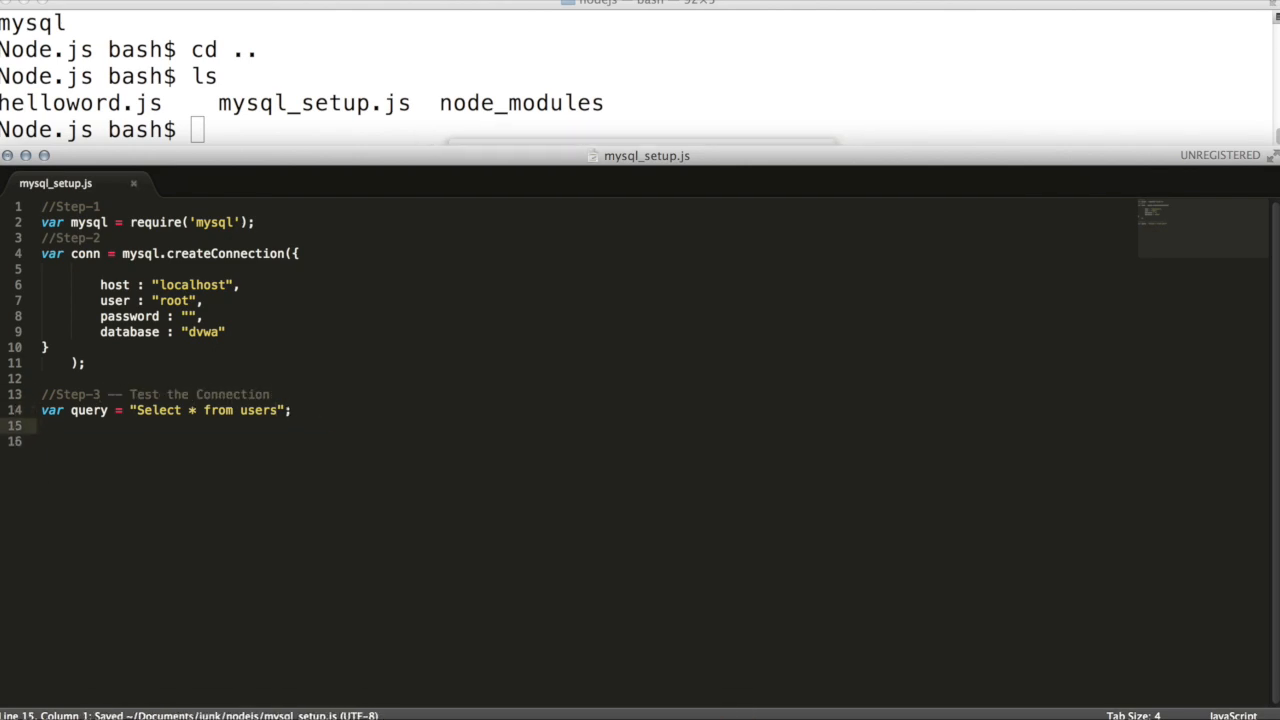
type("conn.query(queryString,  function (error,results")
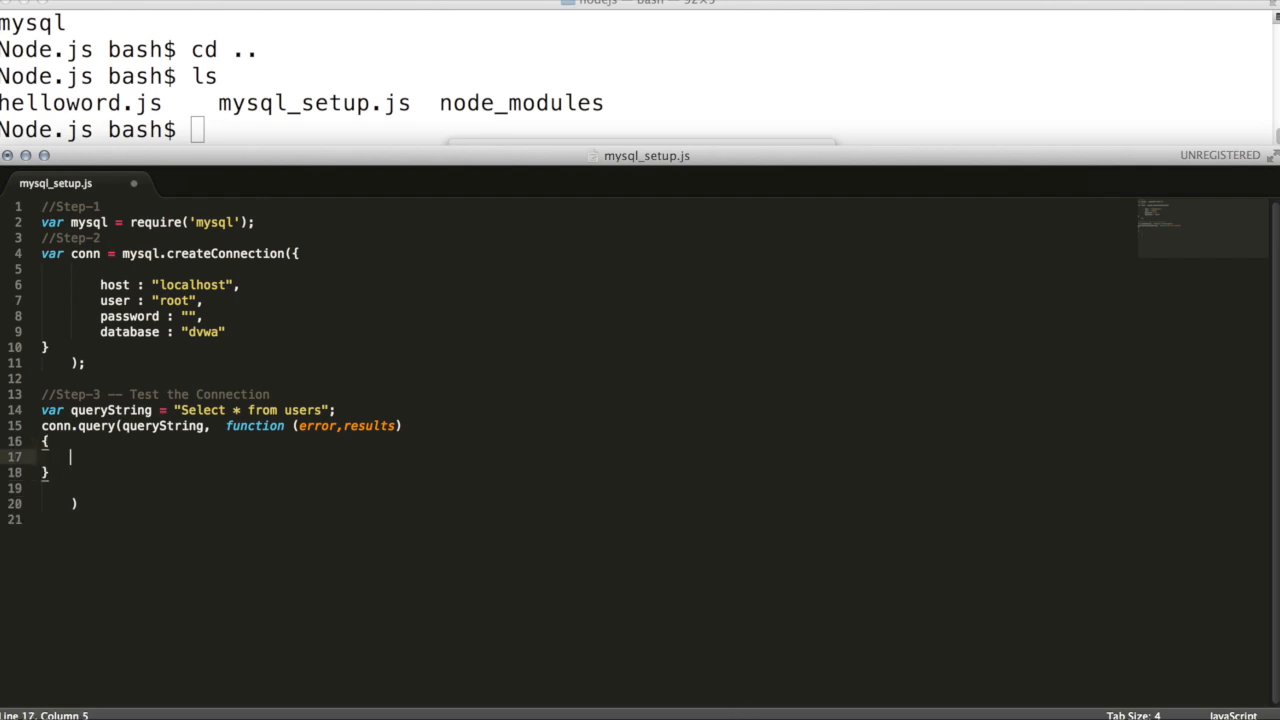
type("if(error)")
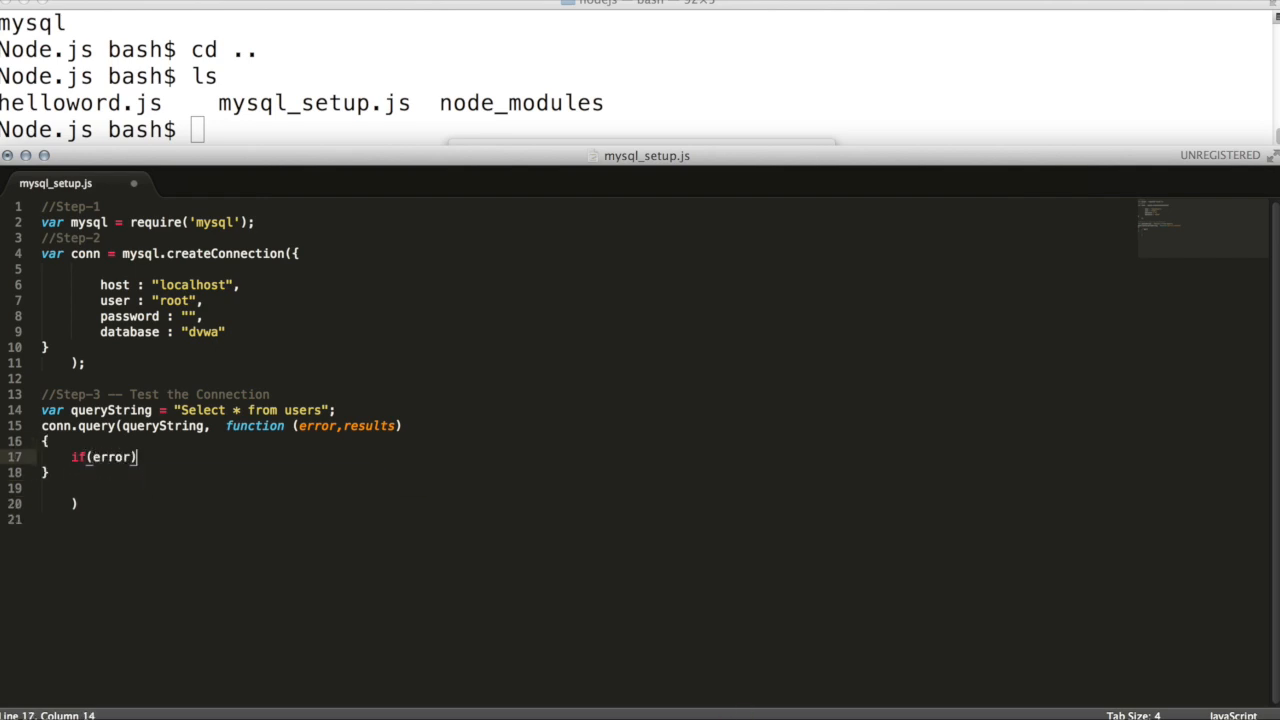
type("{")
type("console.")
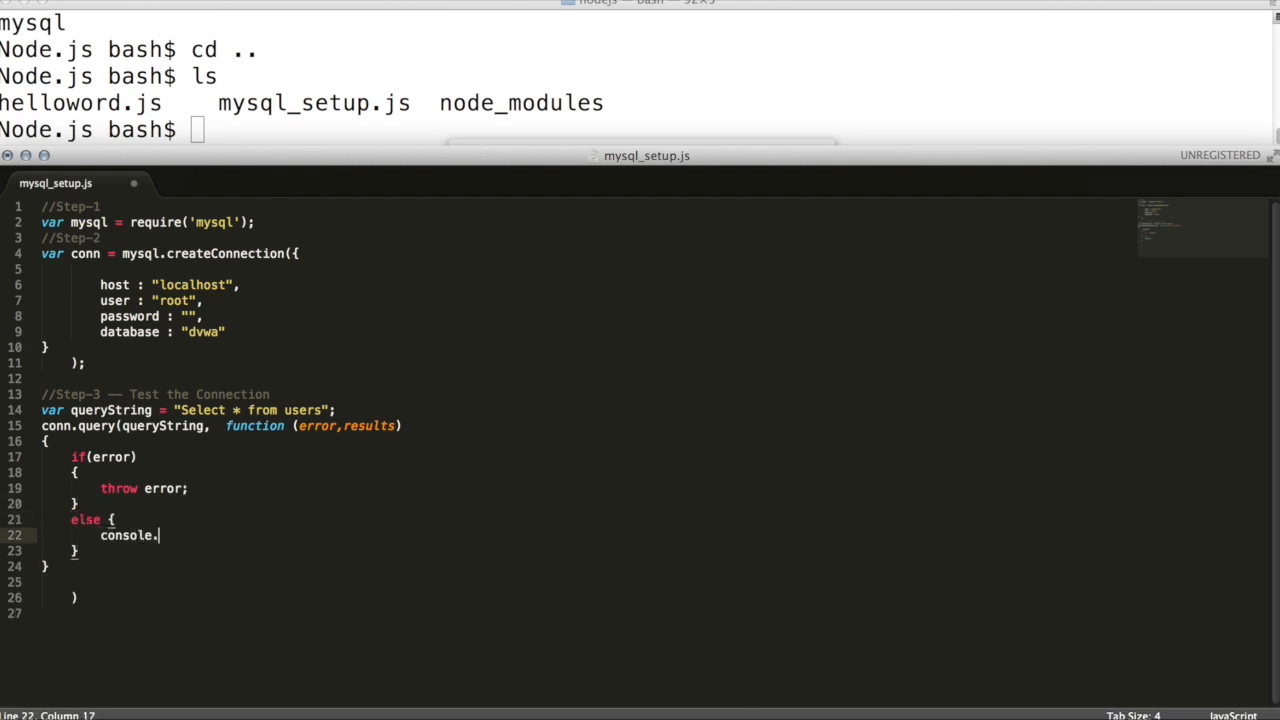
type("log()")
left_click(640, 130)
type("ls")
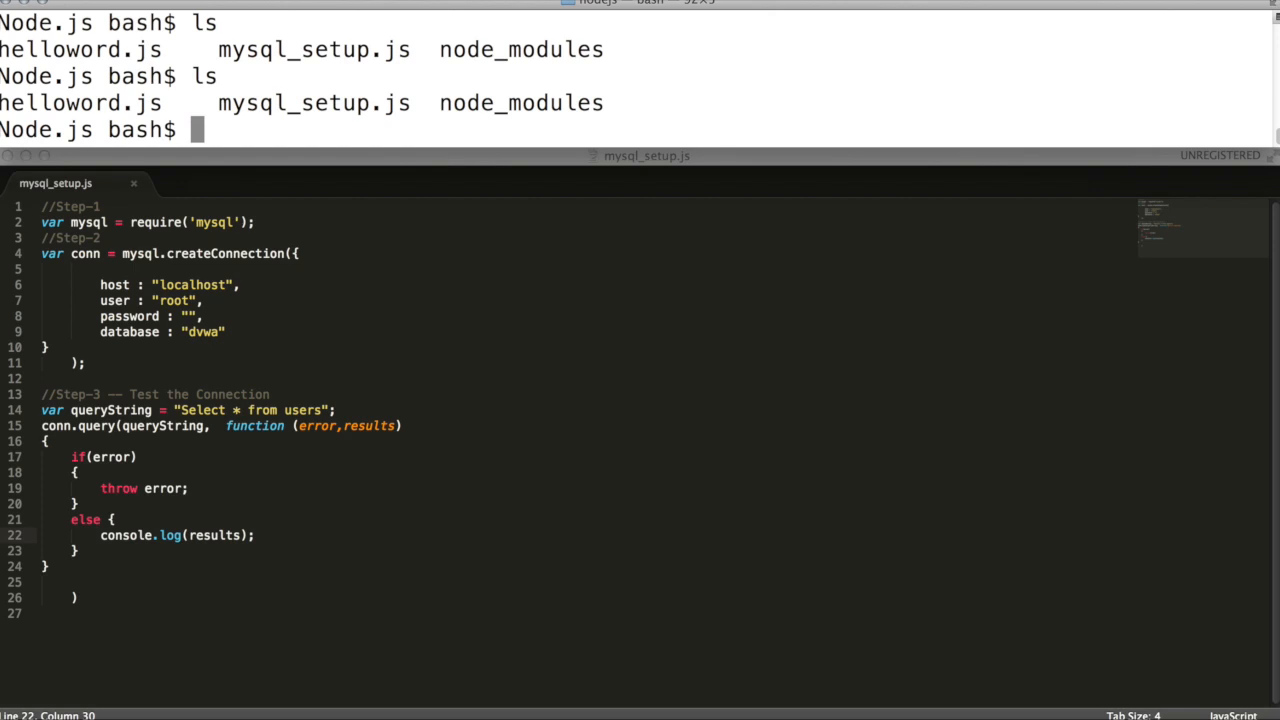
type("node")
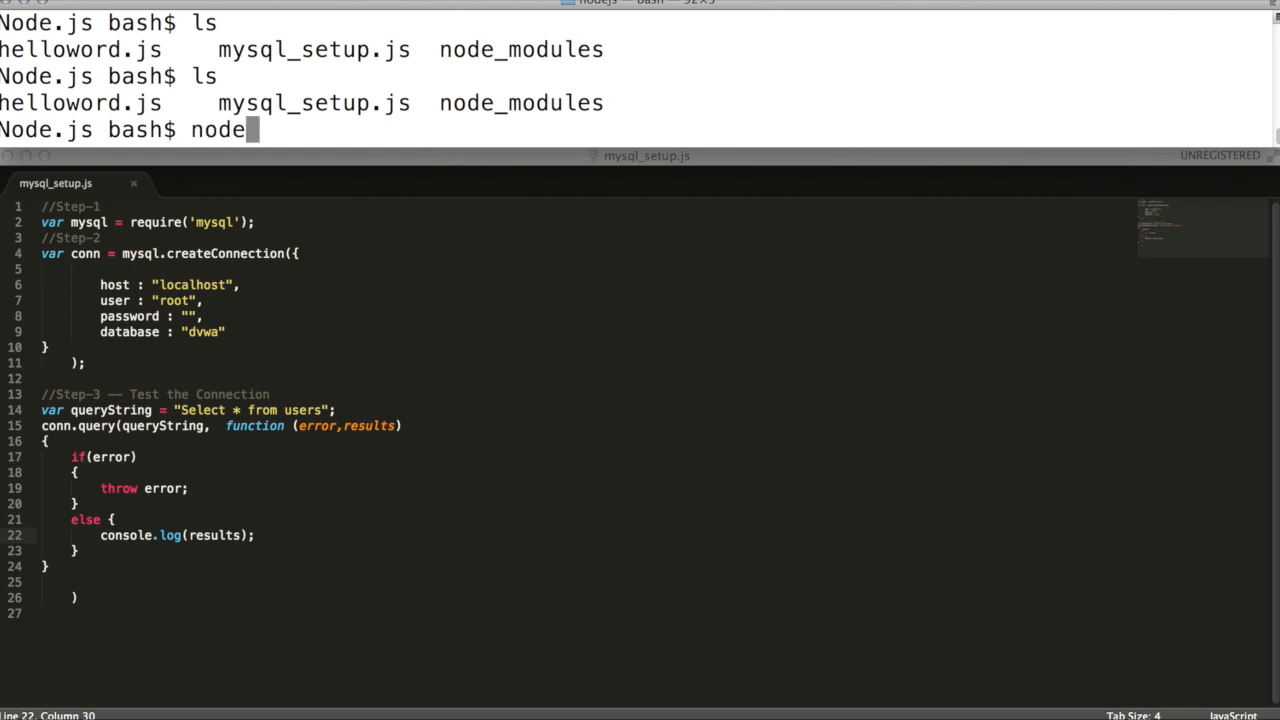
type("mysql_setup.js")
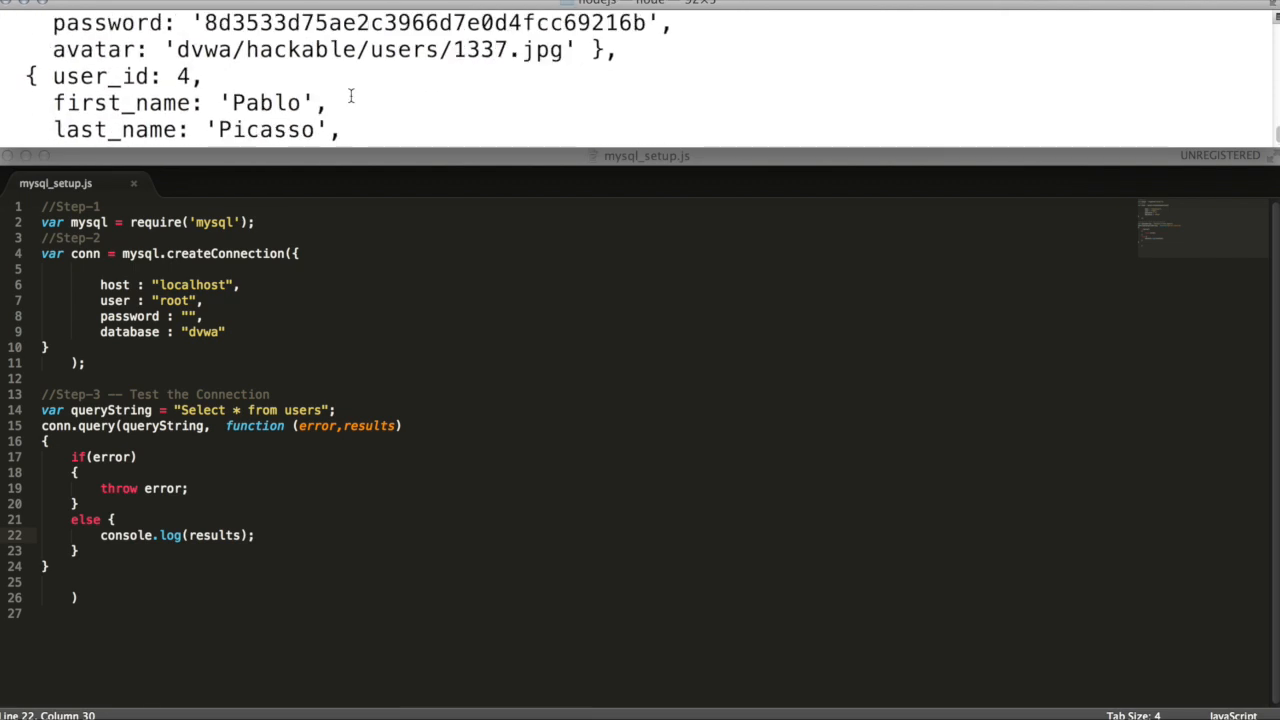
type("conn")
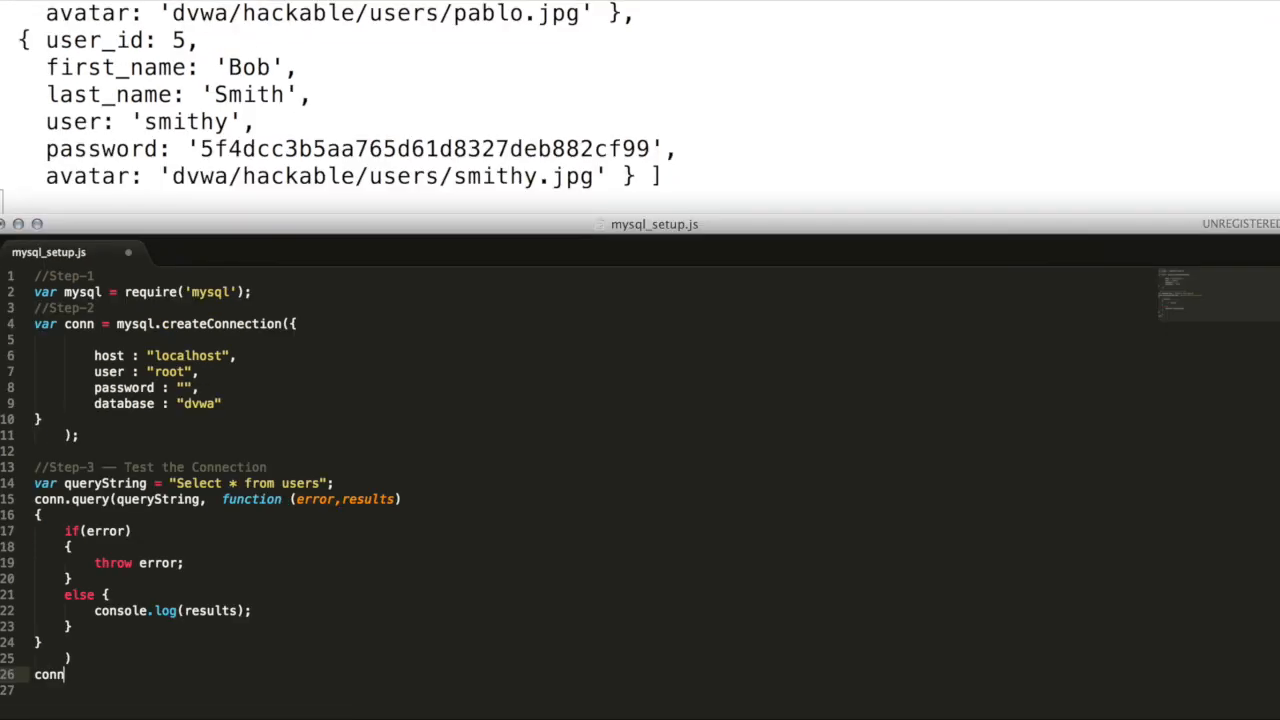
type(".end();")
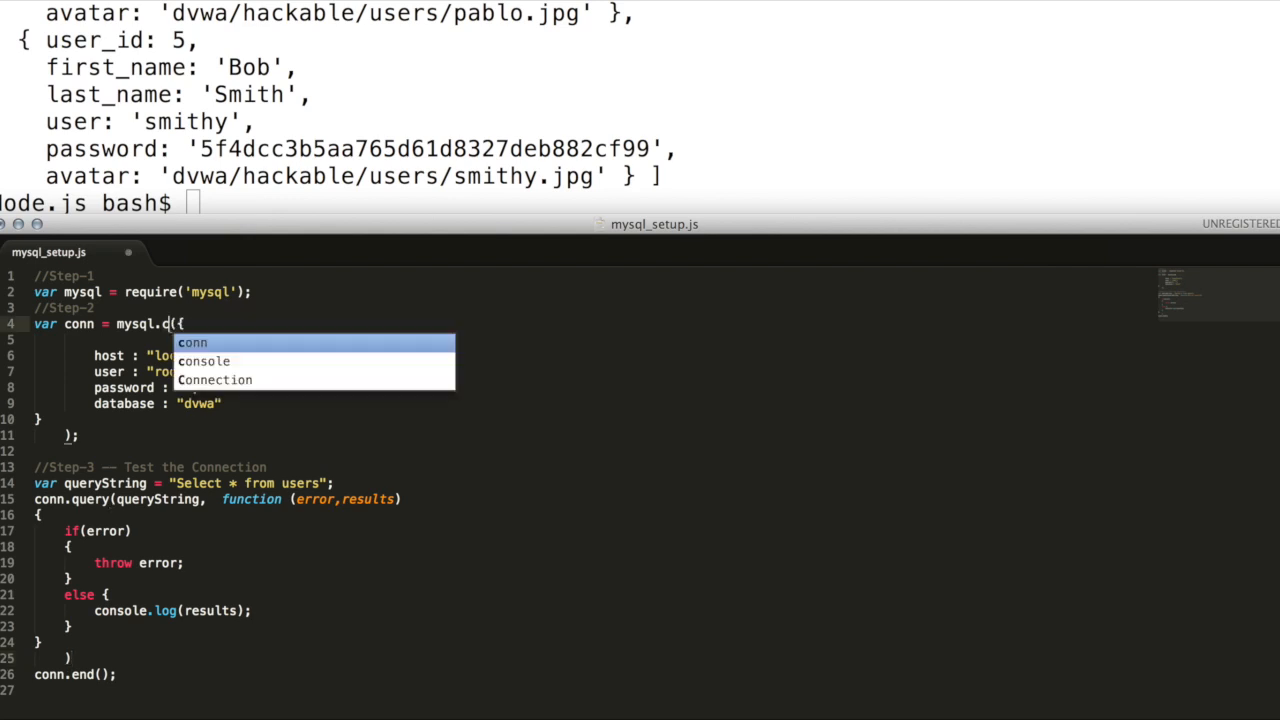
type("reatePo")
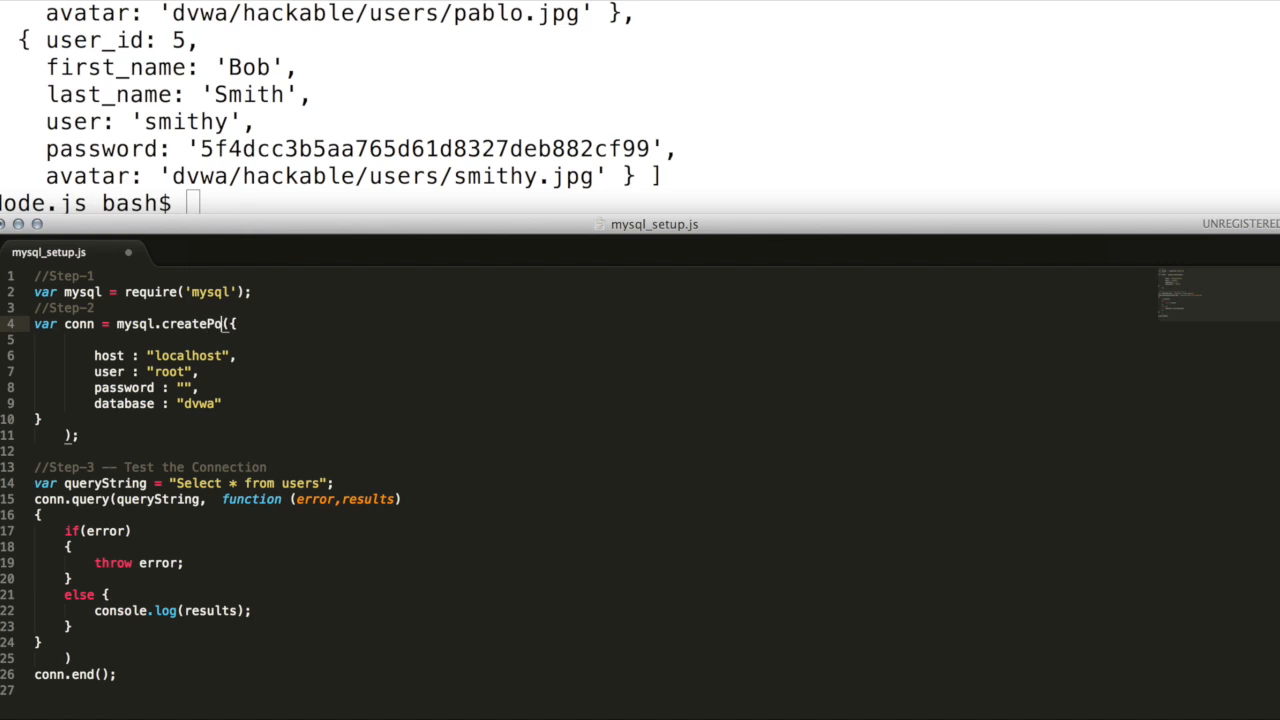
type("pool.getConnection(function(error,")
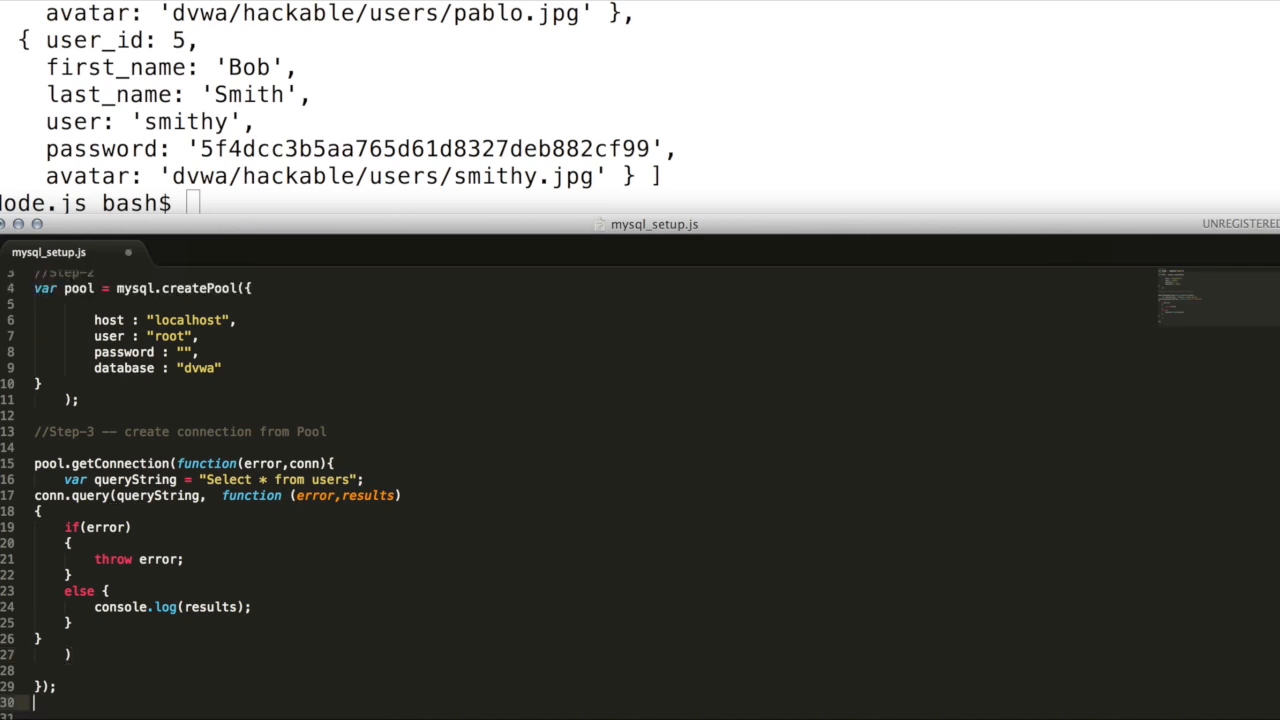
type("conn")
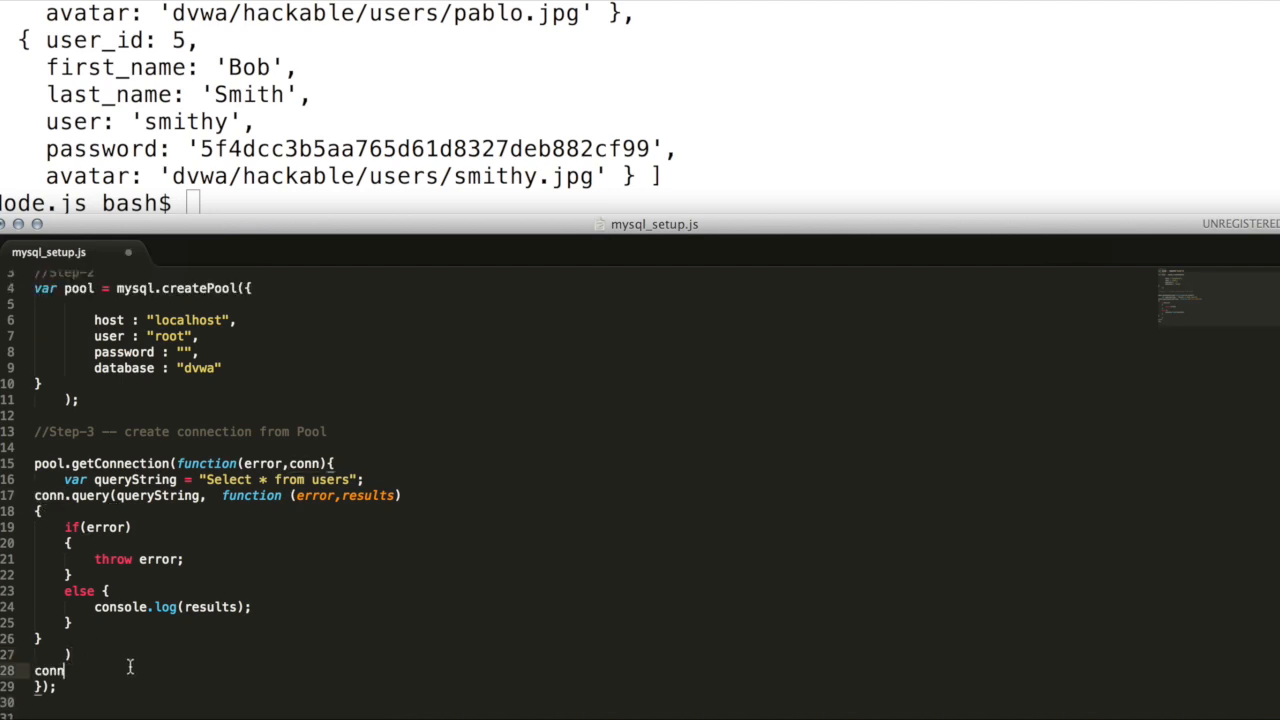